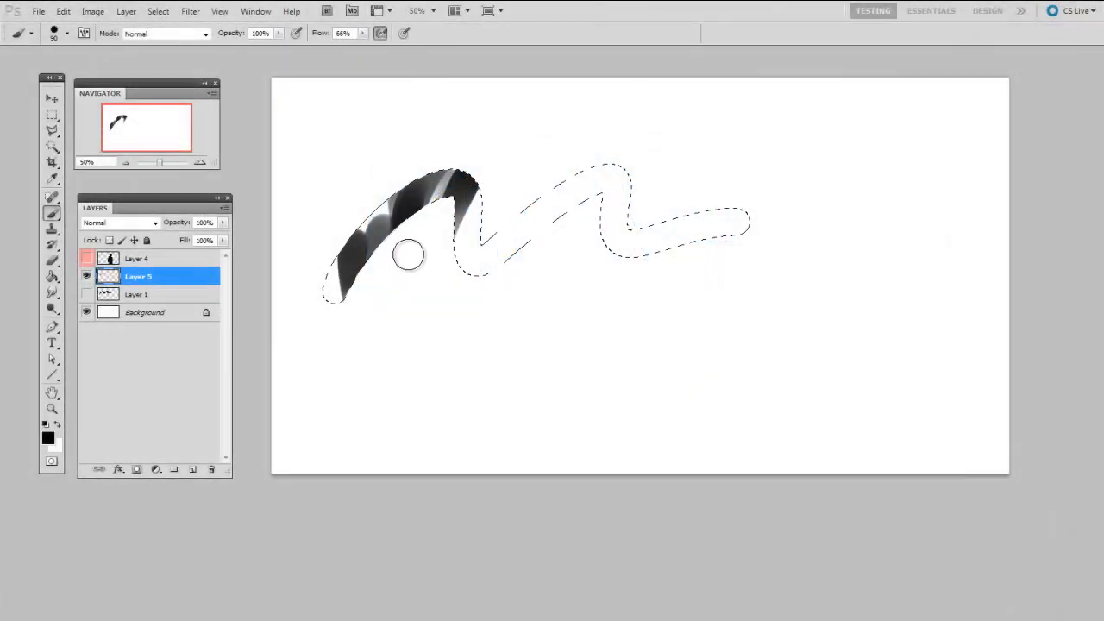
- Brush black across the squiggle selection on Layer 5, leaving its right-hand tail unpainted
left_click_drag(409, 254, 580, 263)
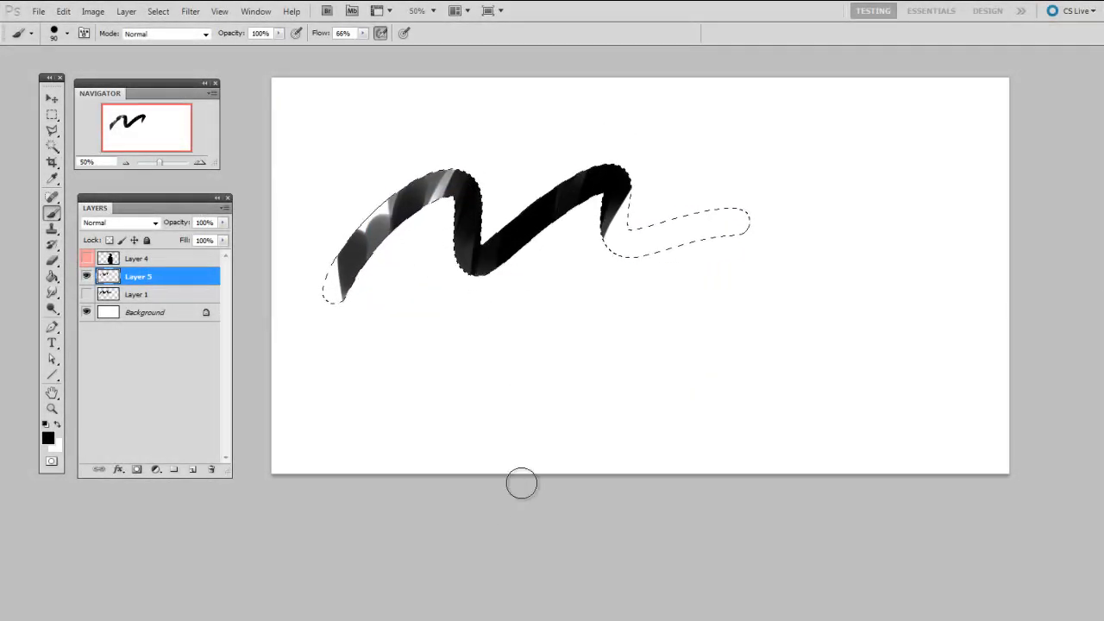
mouse_move(516, 330)
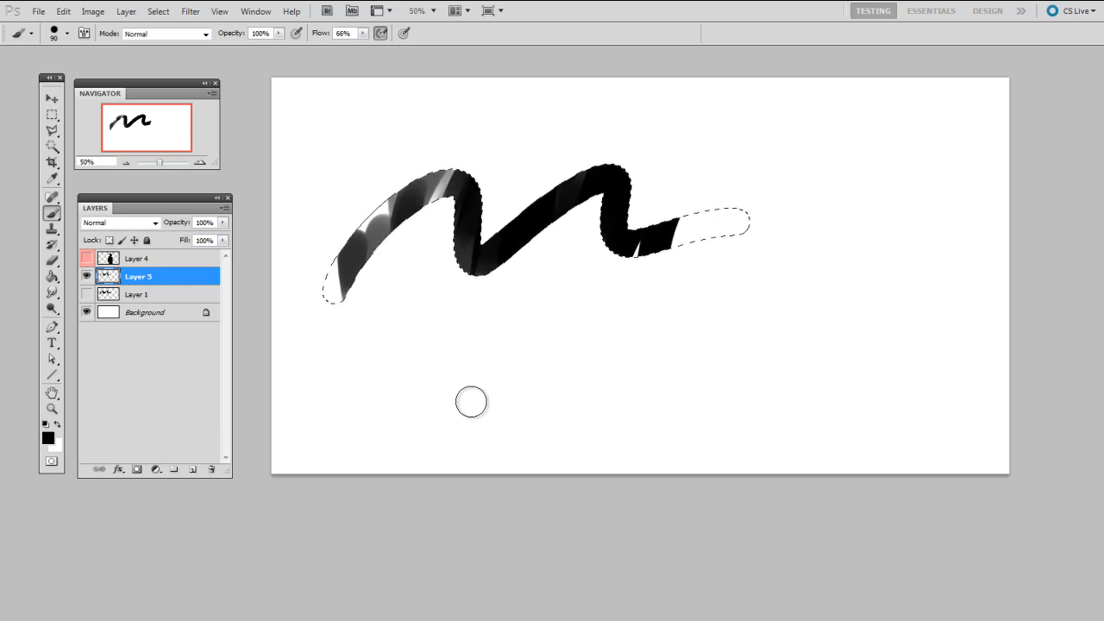
mouse_move(446, 590)
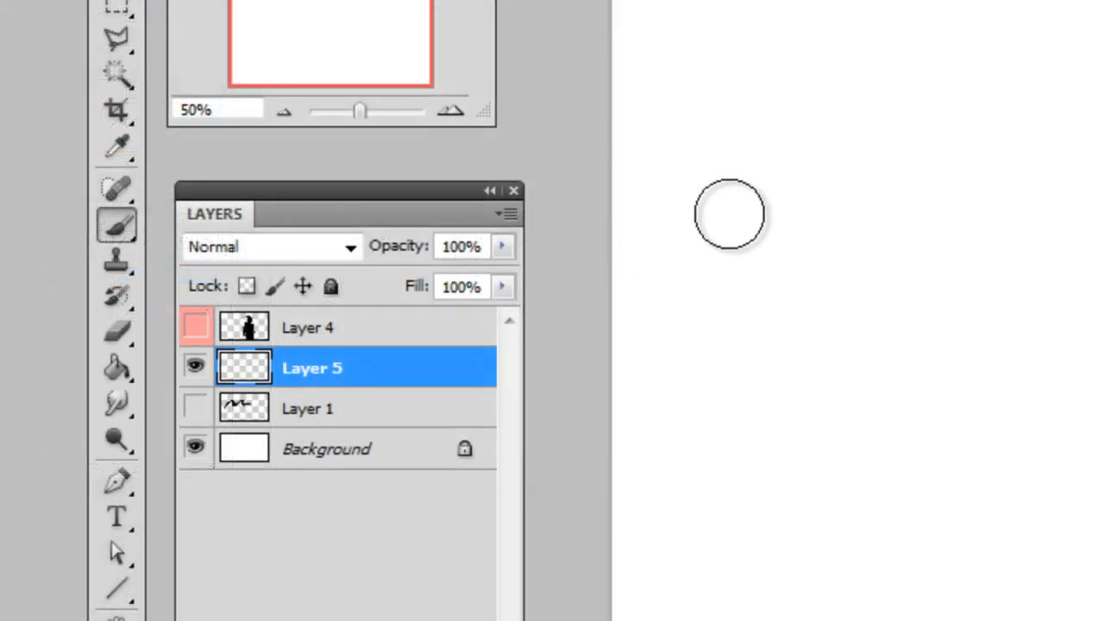
mouse_move(767, 244)
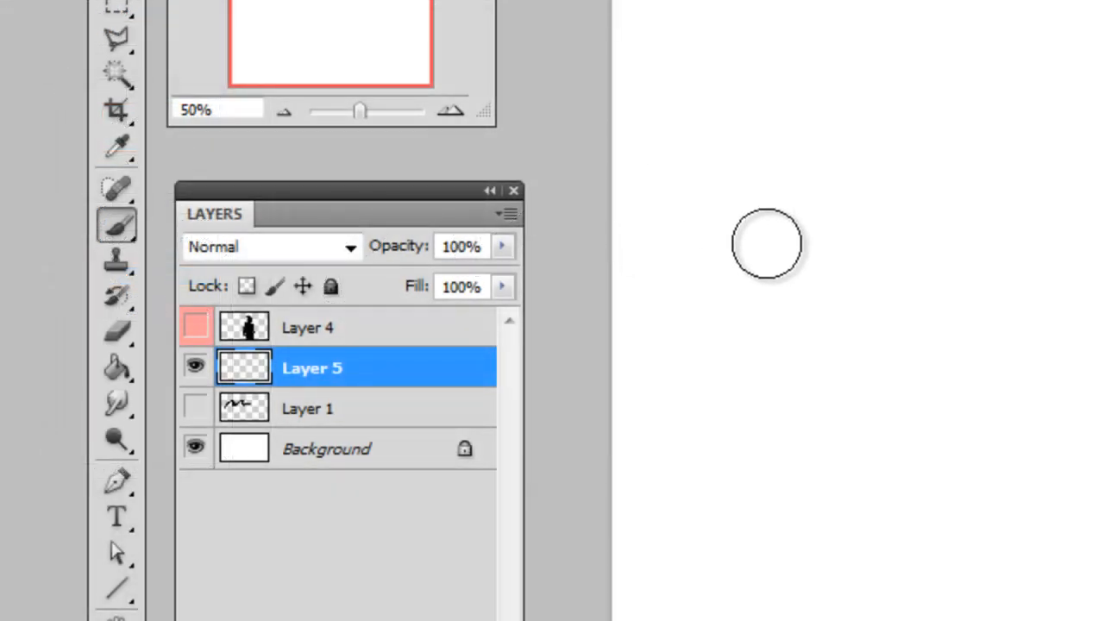
mouse_move(388, 349)
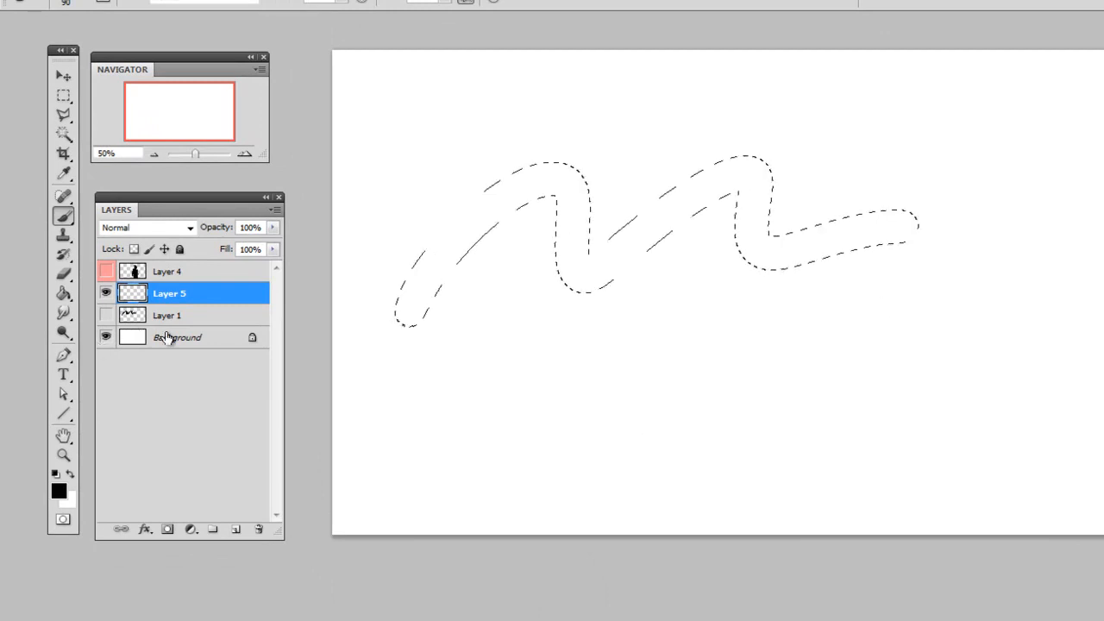
mouse_move(134, 389)
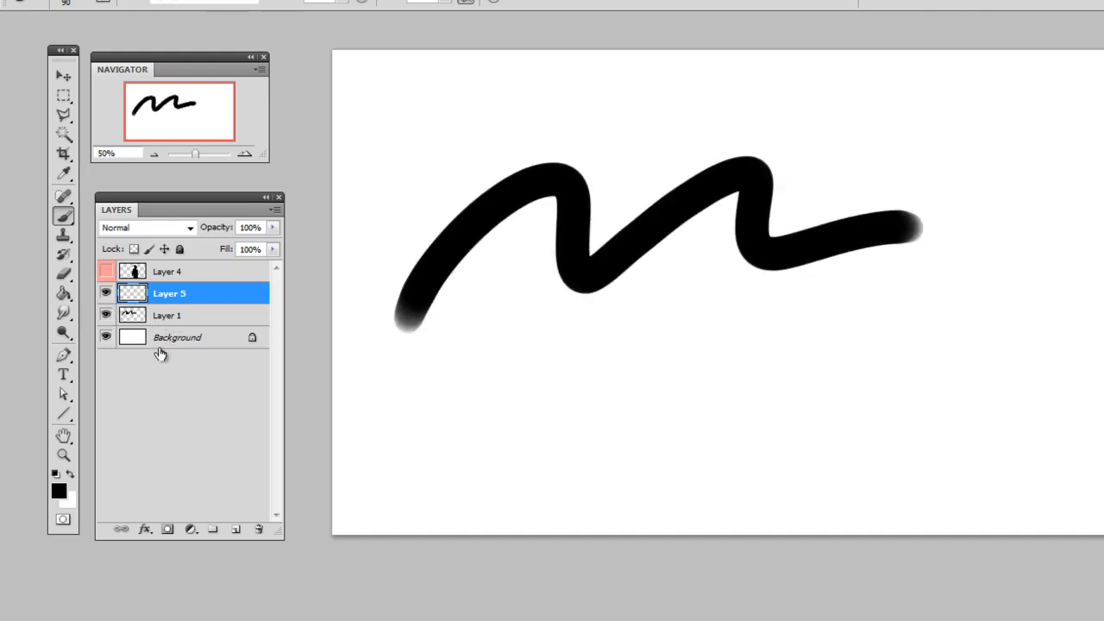
- Toggle Layer 1's visibility, then stroke black back and forth through the squiggle selection
left_click(106, 315)
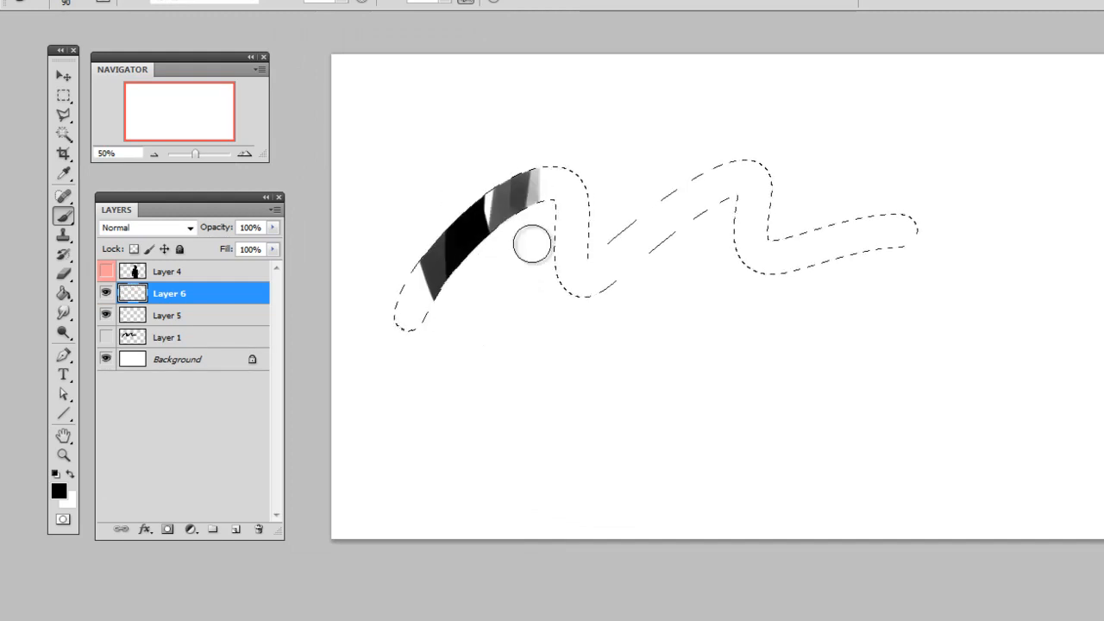
left_click_drag(530, 244, 905, 267)
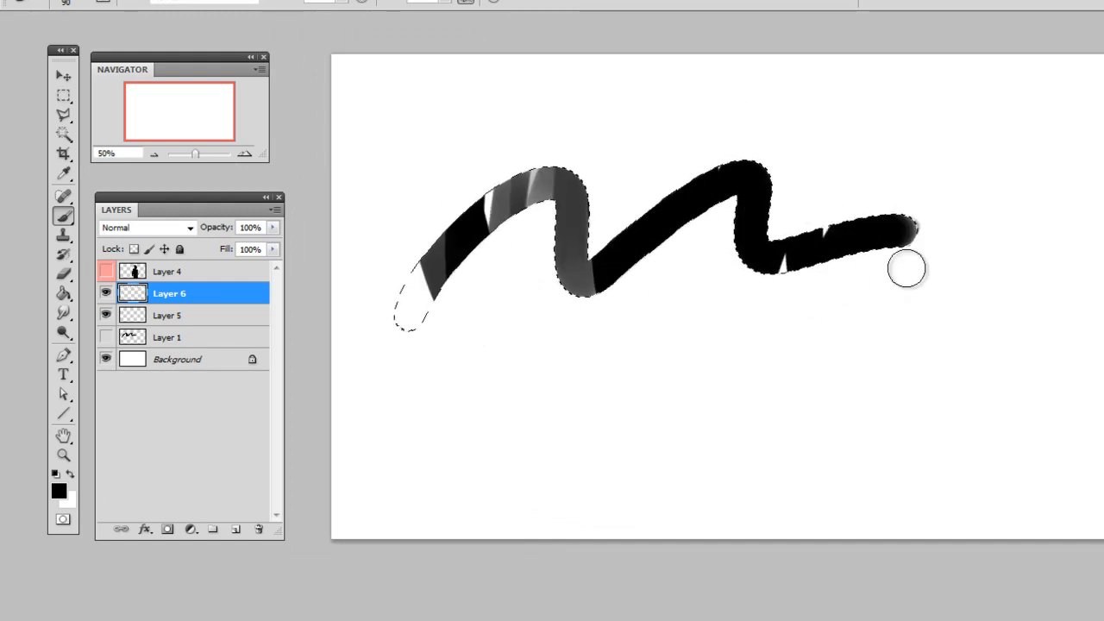
left_click_drag(905, 267, 444, 285)
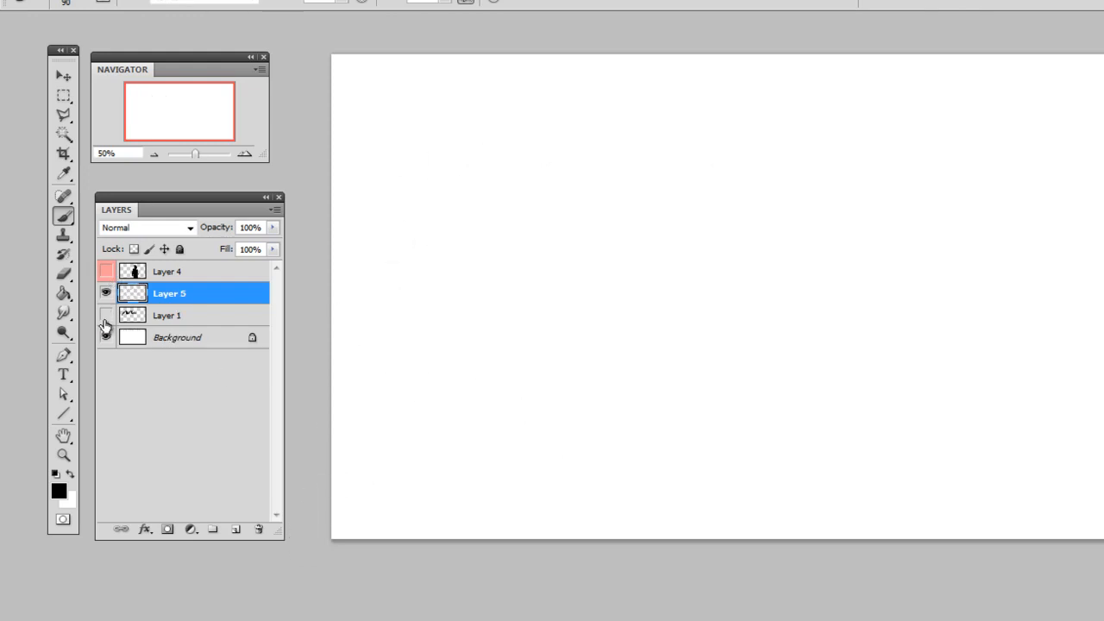
- Show the Layer 4 silhouette, make Layer 4 active, then hide it again
left_click(106, 271)
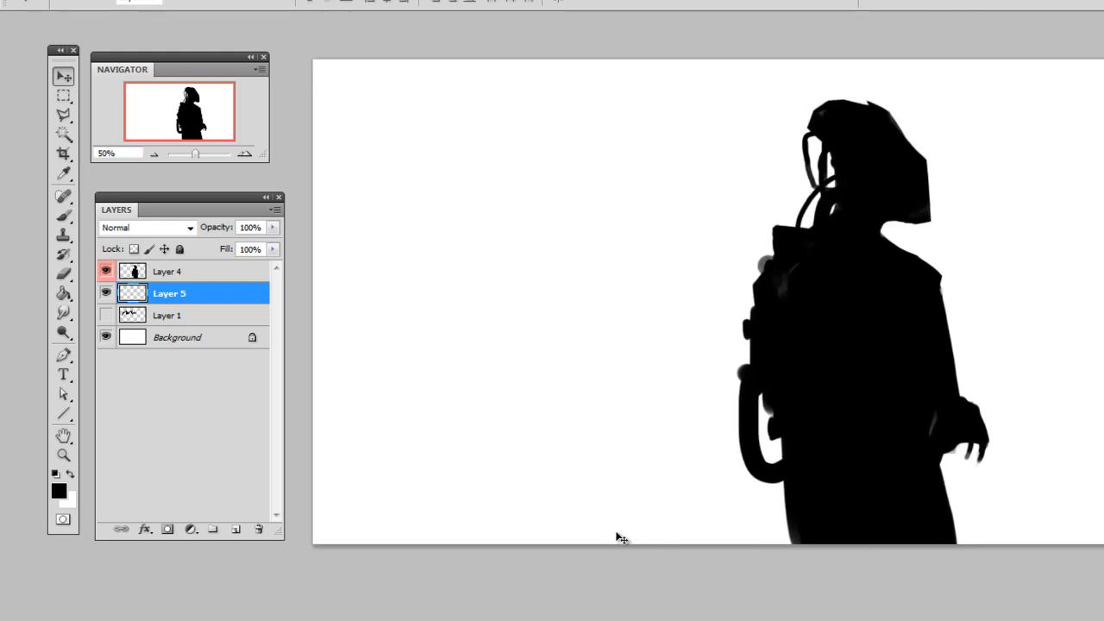
mouse_move(250, 357)
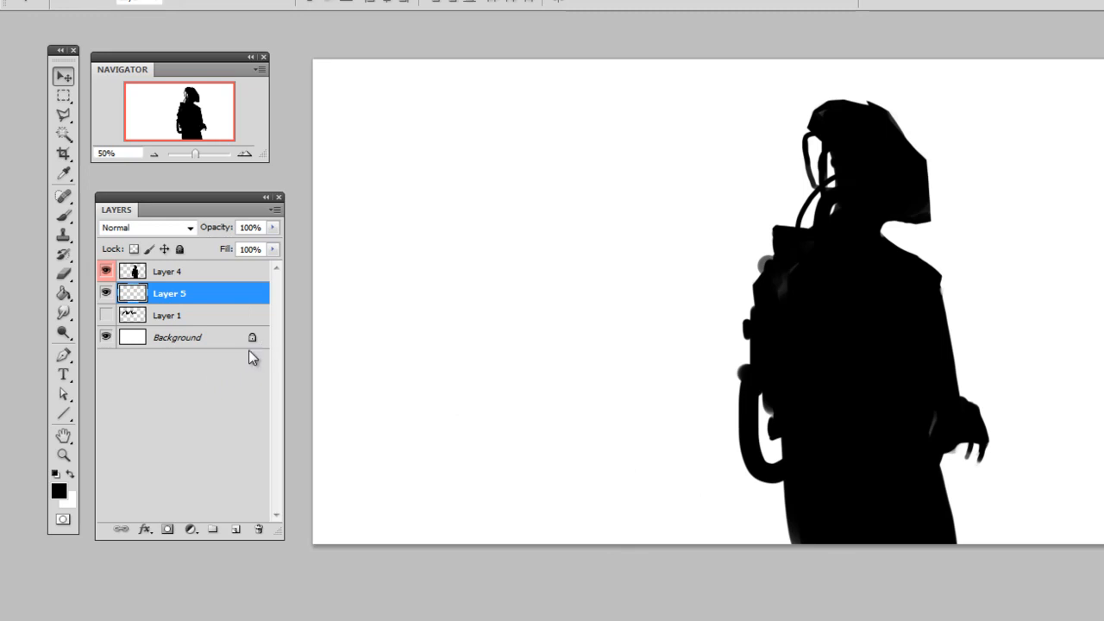
mouse_move(166, 276)
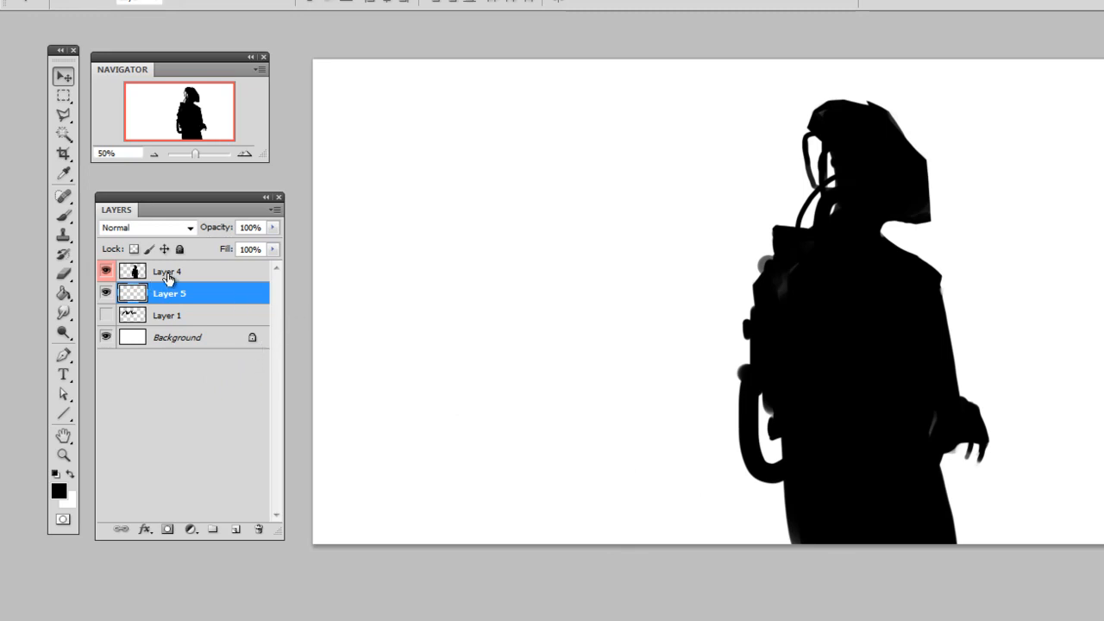
left_click(166, 271)
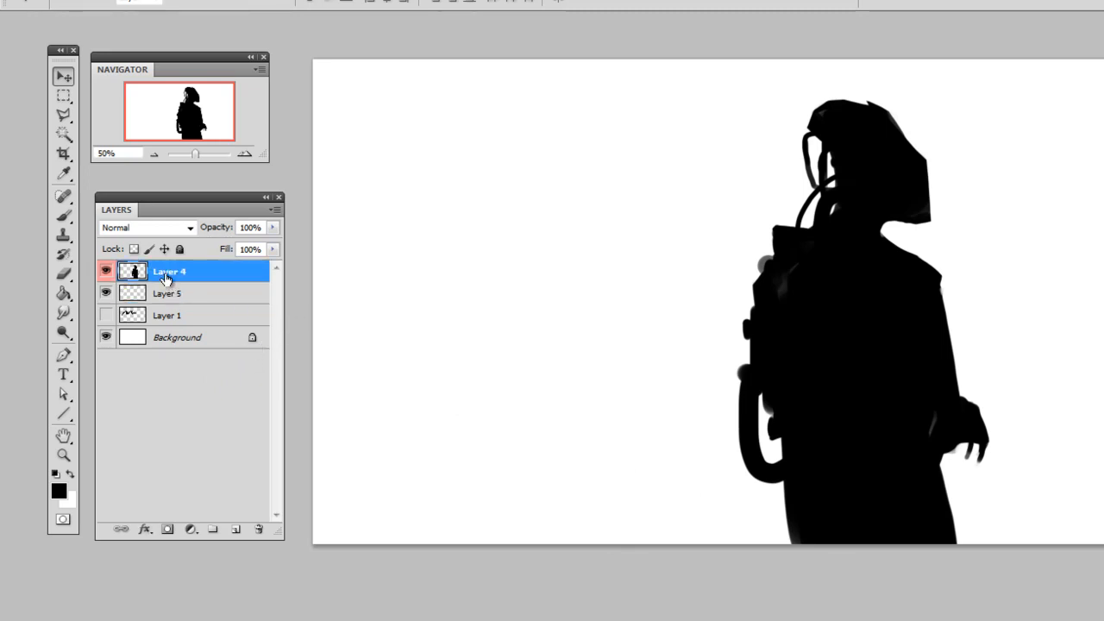
mouse_move(157, 297)
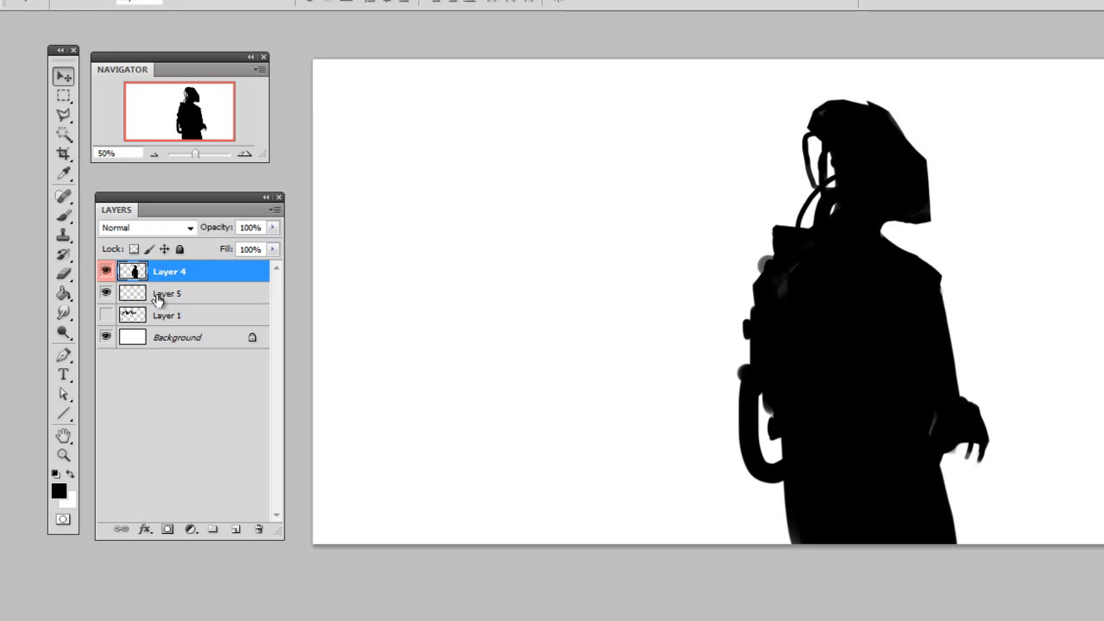
mouse_move(166, 274)
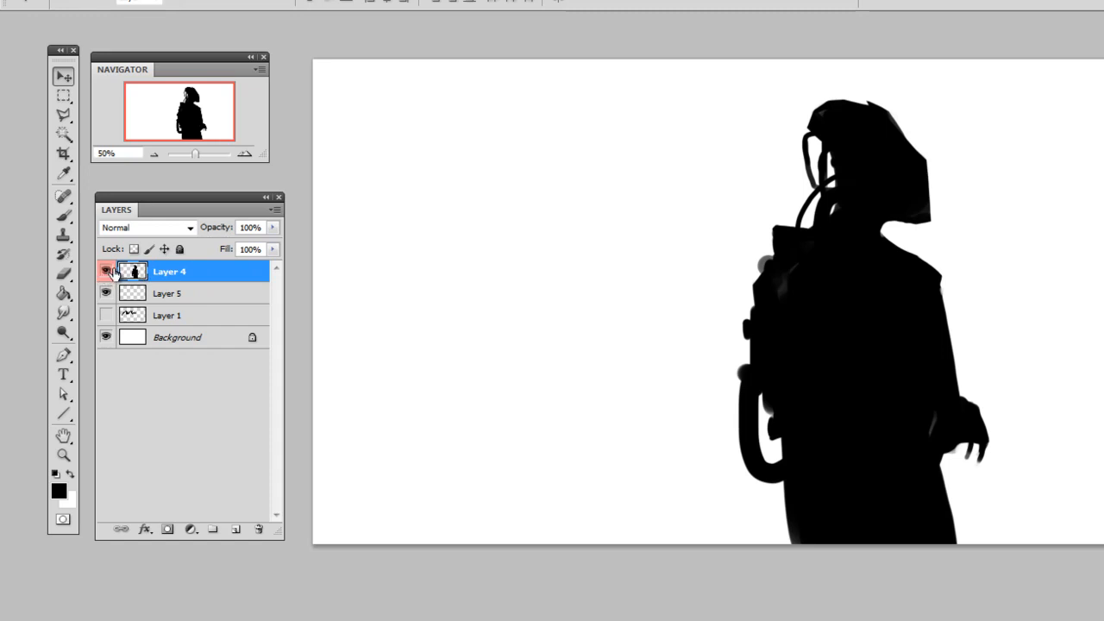
left_click(107, 271)
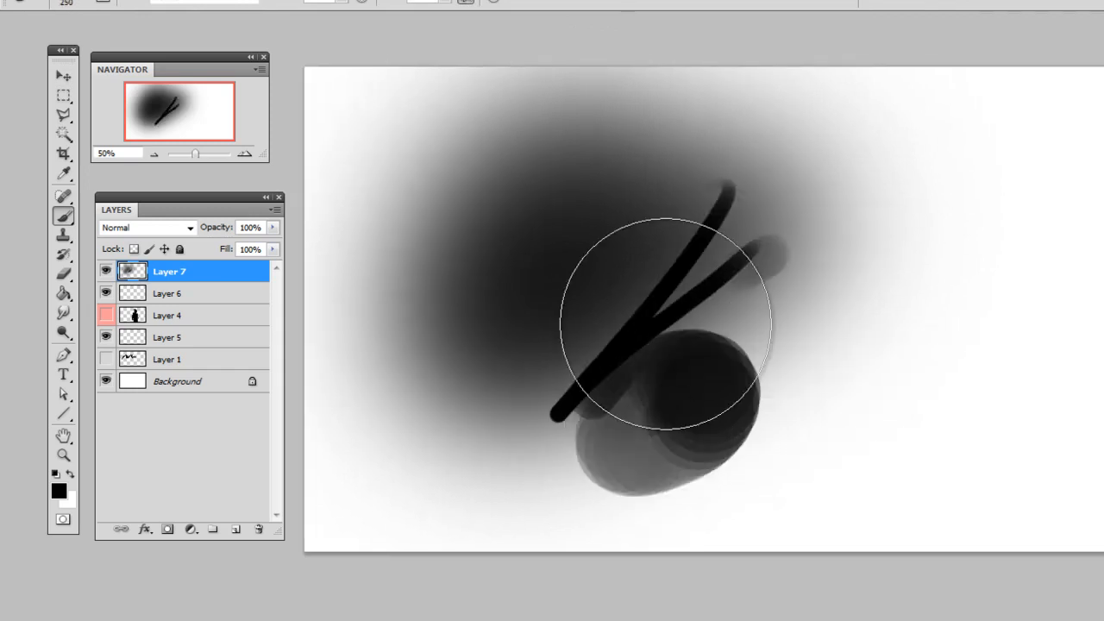
- Sweep a large soft round brush to paint gray cloud shapes across the canvas
left_click_drag(664, 324, 547, 396)
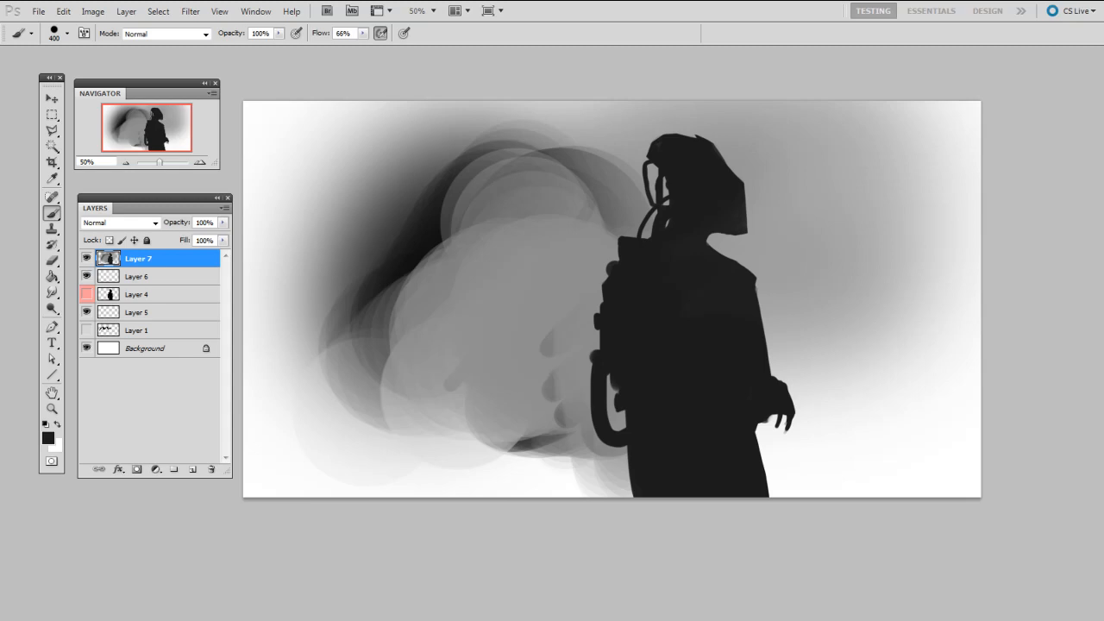
mouse_move(451, 395)
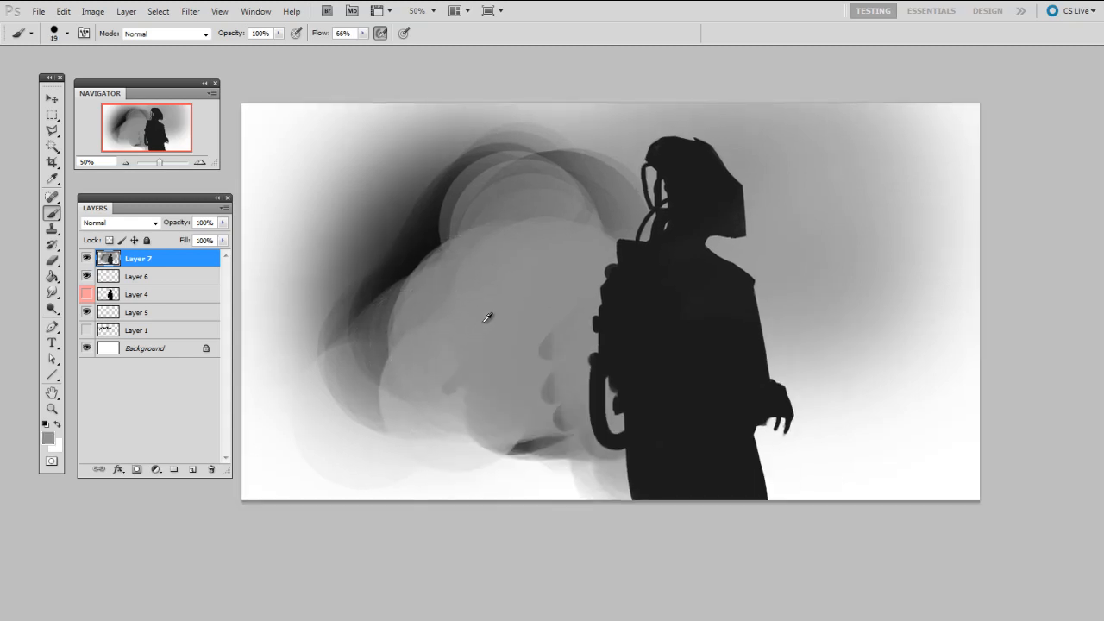
- Wash light gray over the figure's torso and legs with a 300 px soft brush
left_click_drag(518, 328, 655, 362)
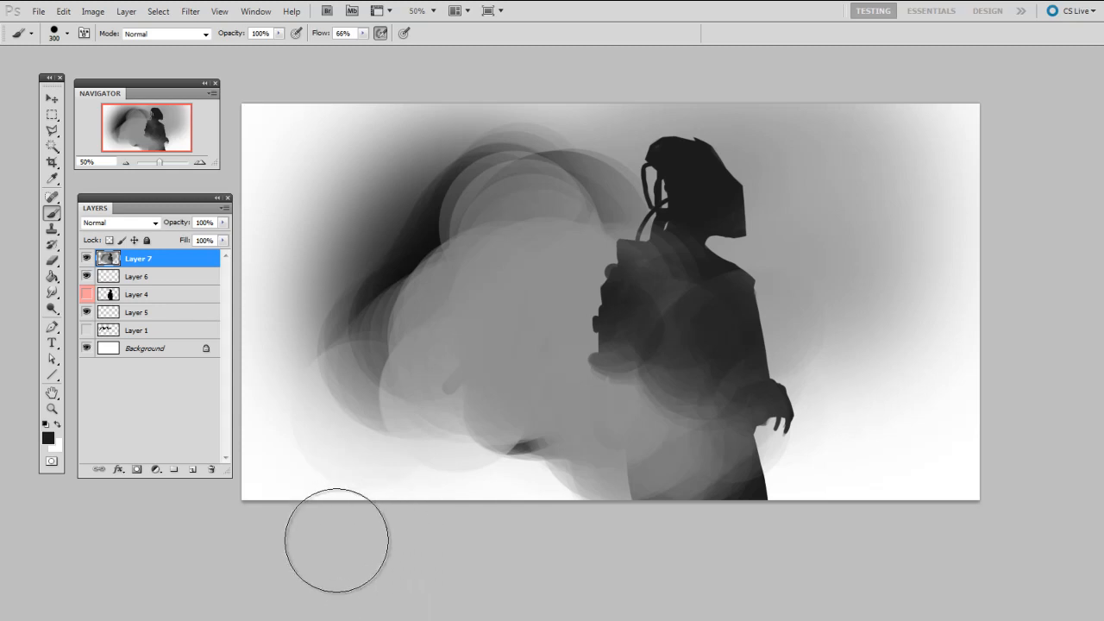
mouse_move(276, 582)
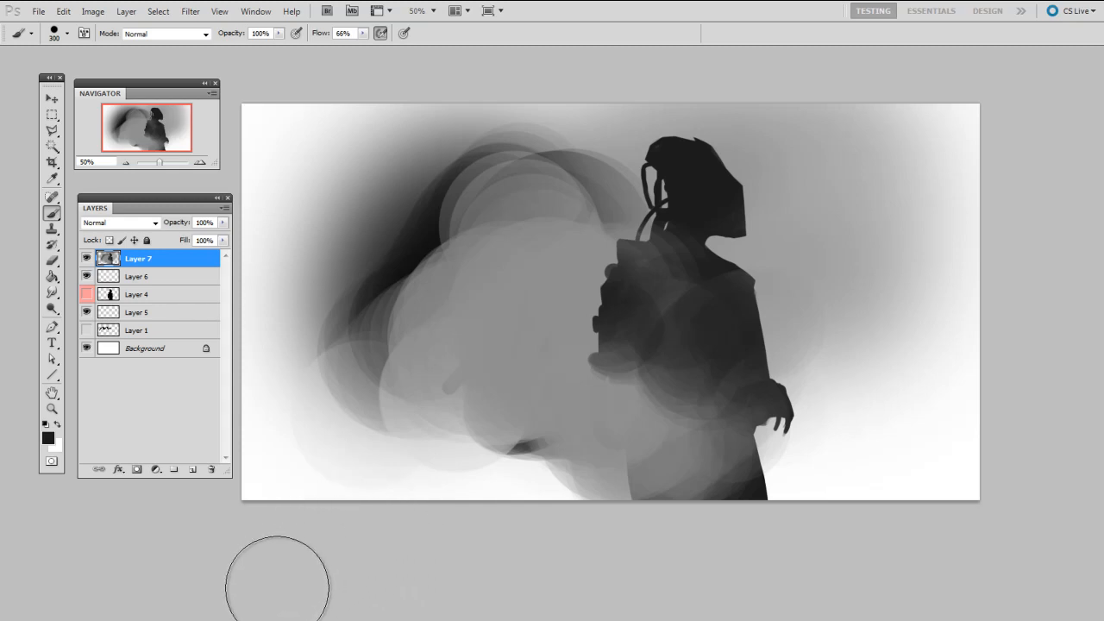
mouse_move(658, 360)
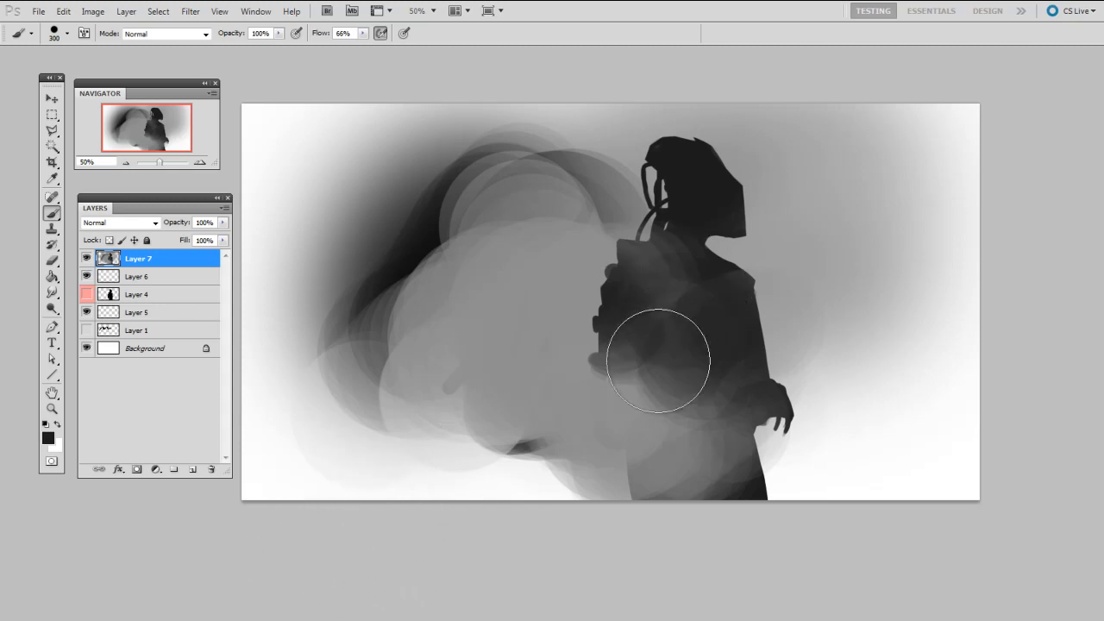